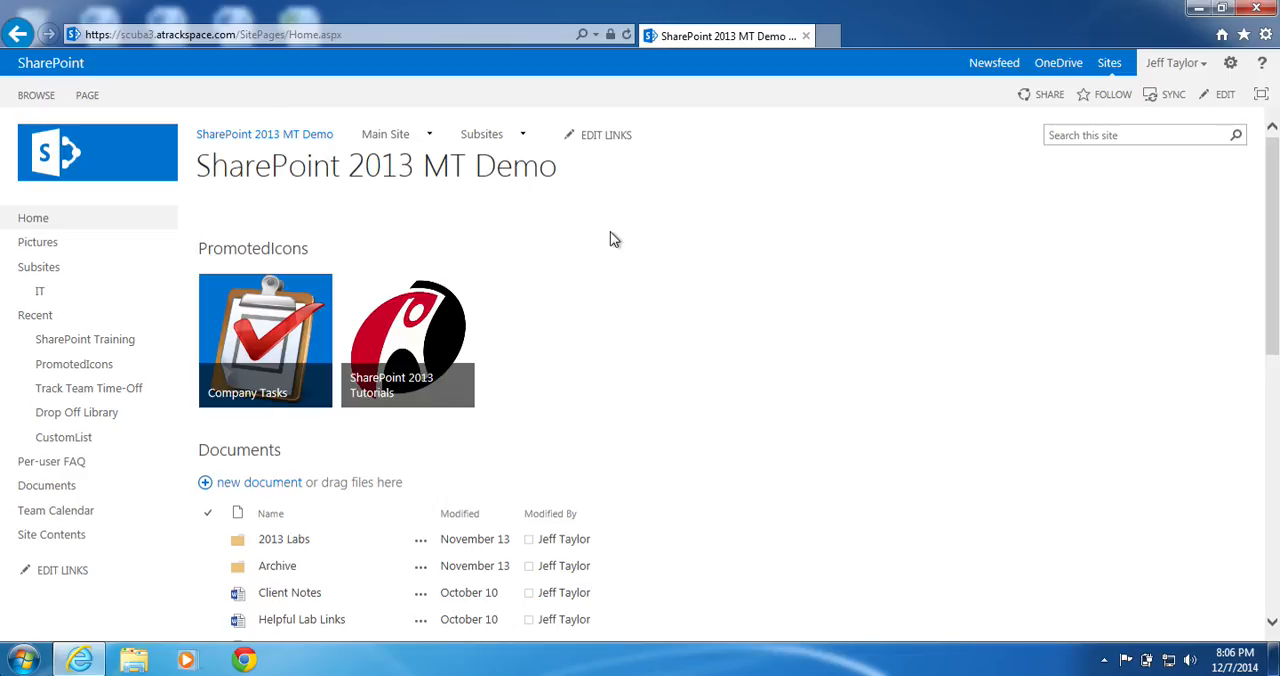
mouse_move(508, 288)
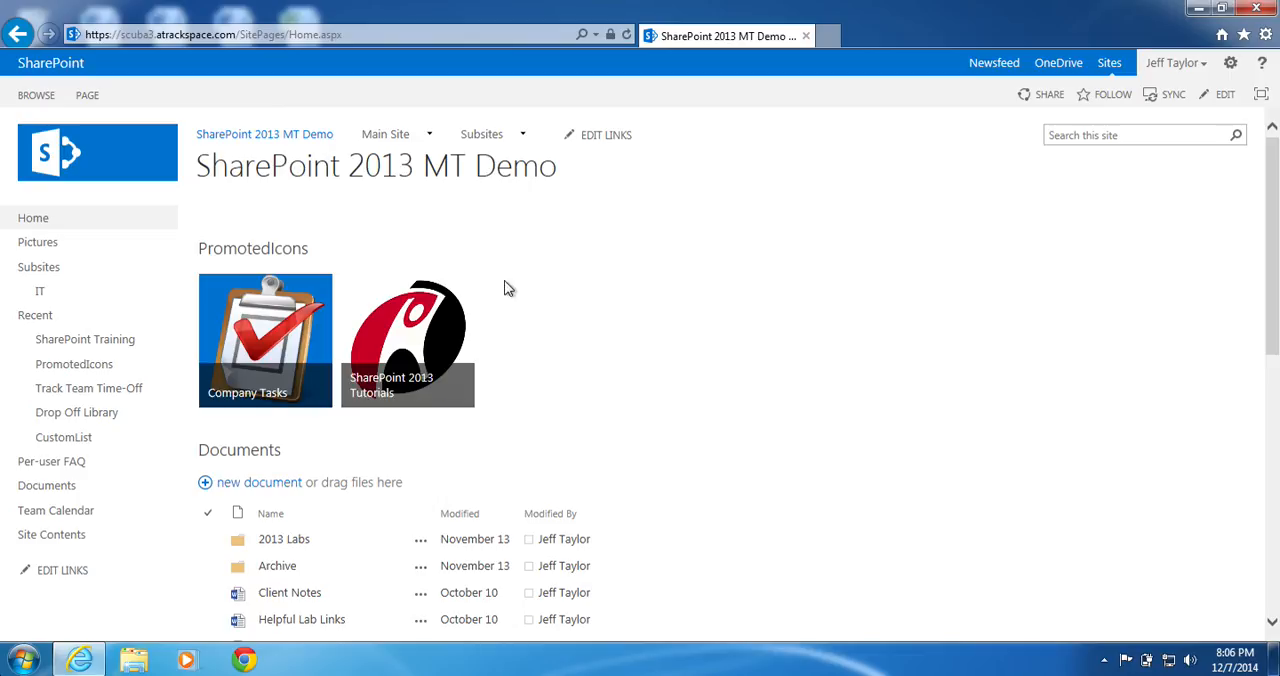
mouse_move(47, 485)
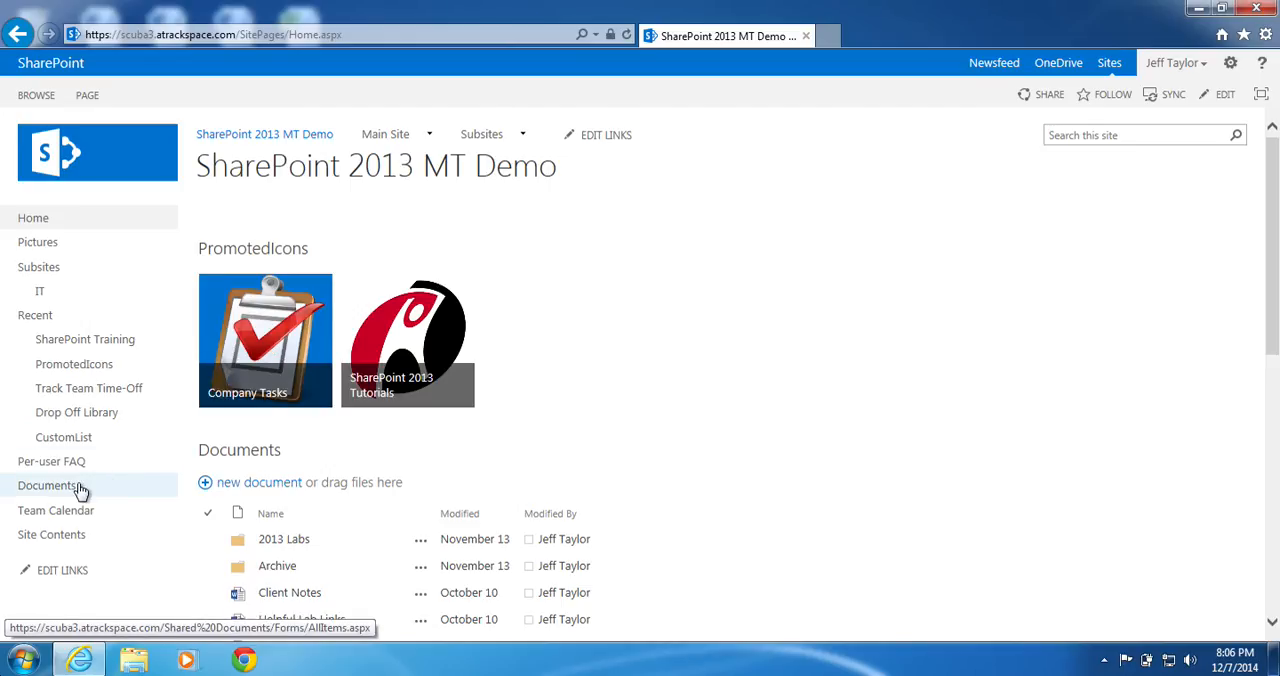
Open the Documents library from the Quick Launch
click(48, 485)
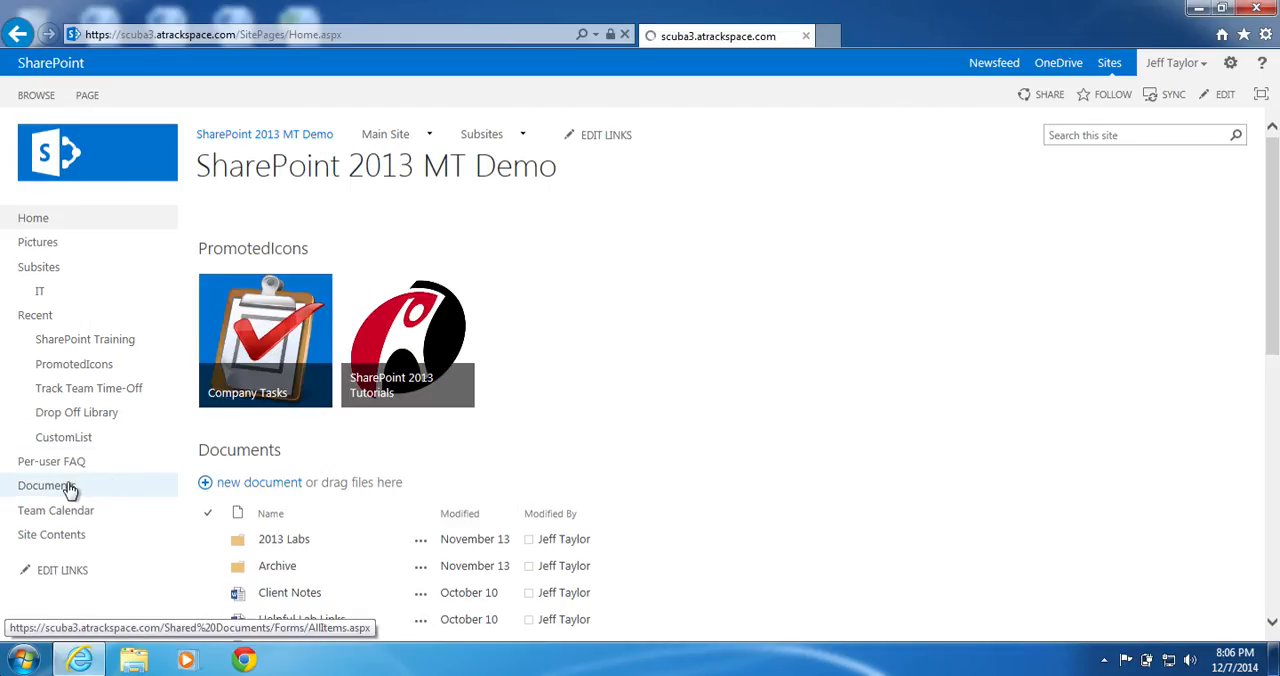
Open Library Settings for the Documents library from the LIBRARY ribbon
click(46, 485)
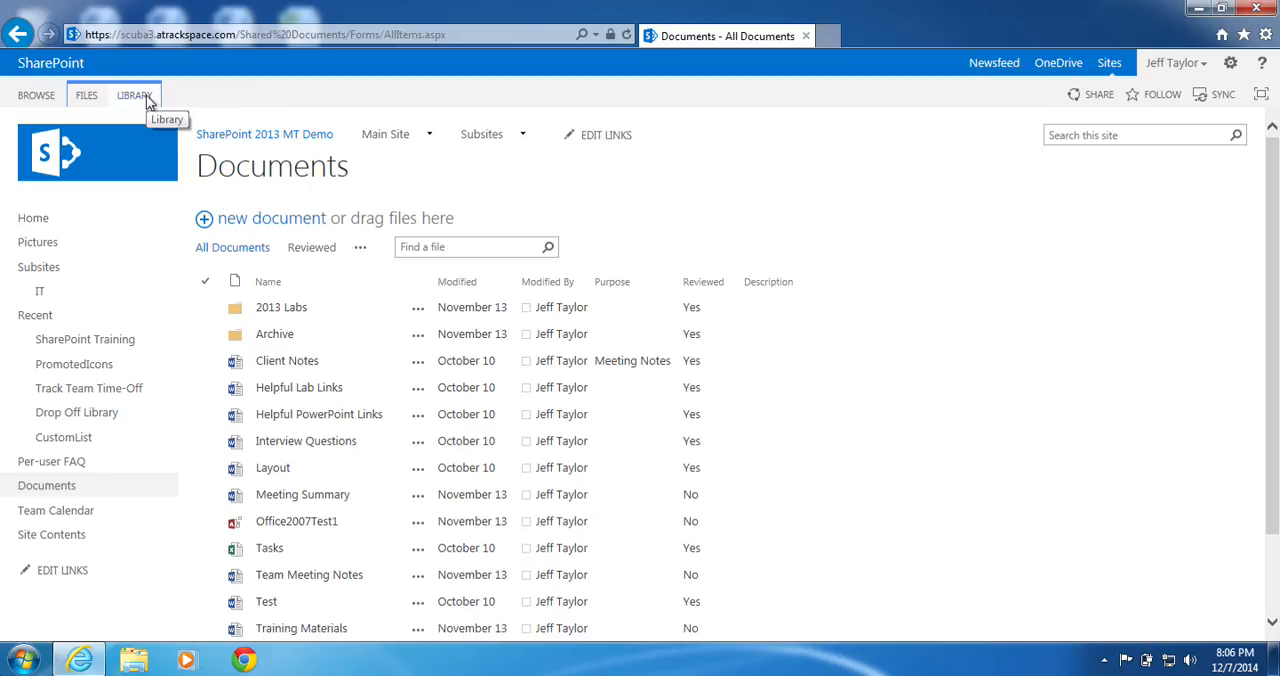
click(134, 95)
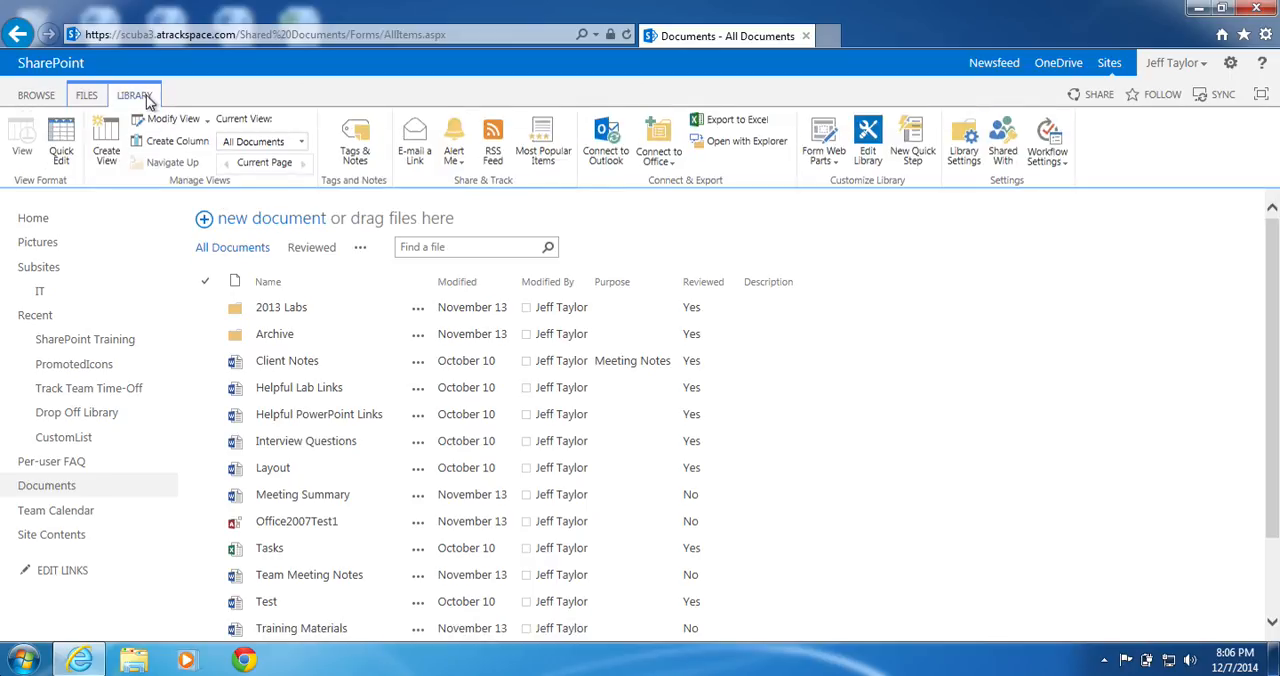
mouse_move(800, 188)
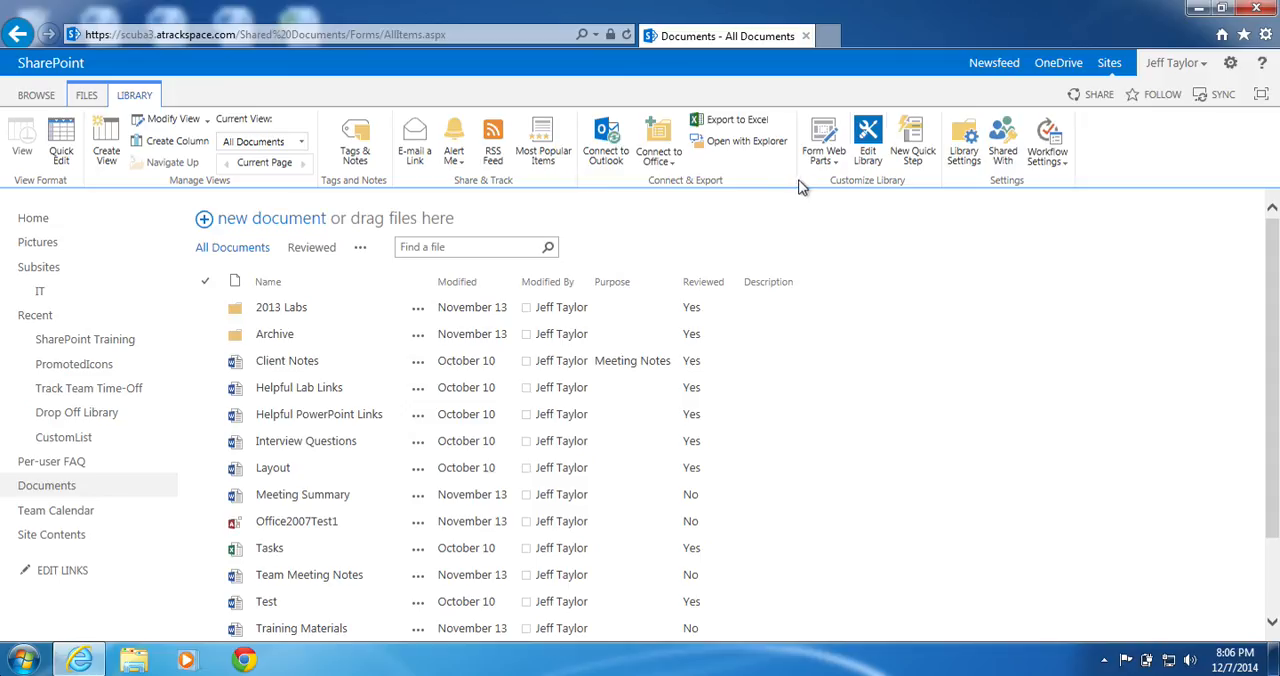
mouse_move(963, 140)
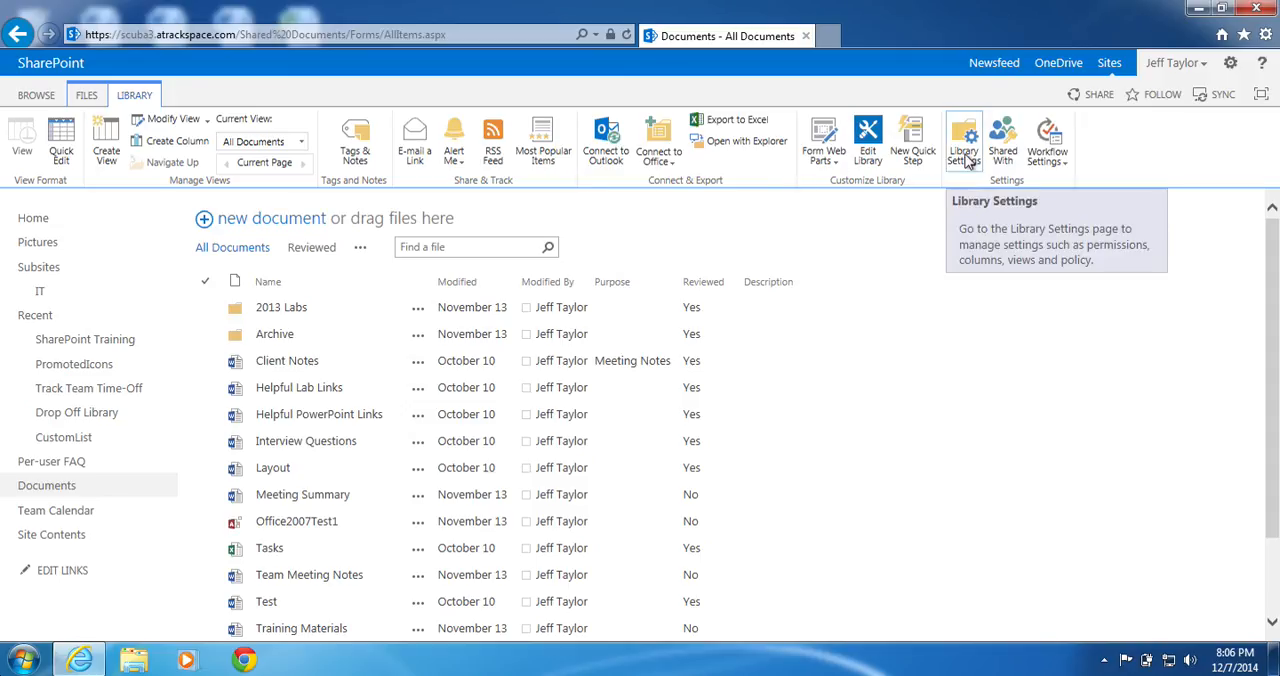
click(963, 138)
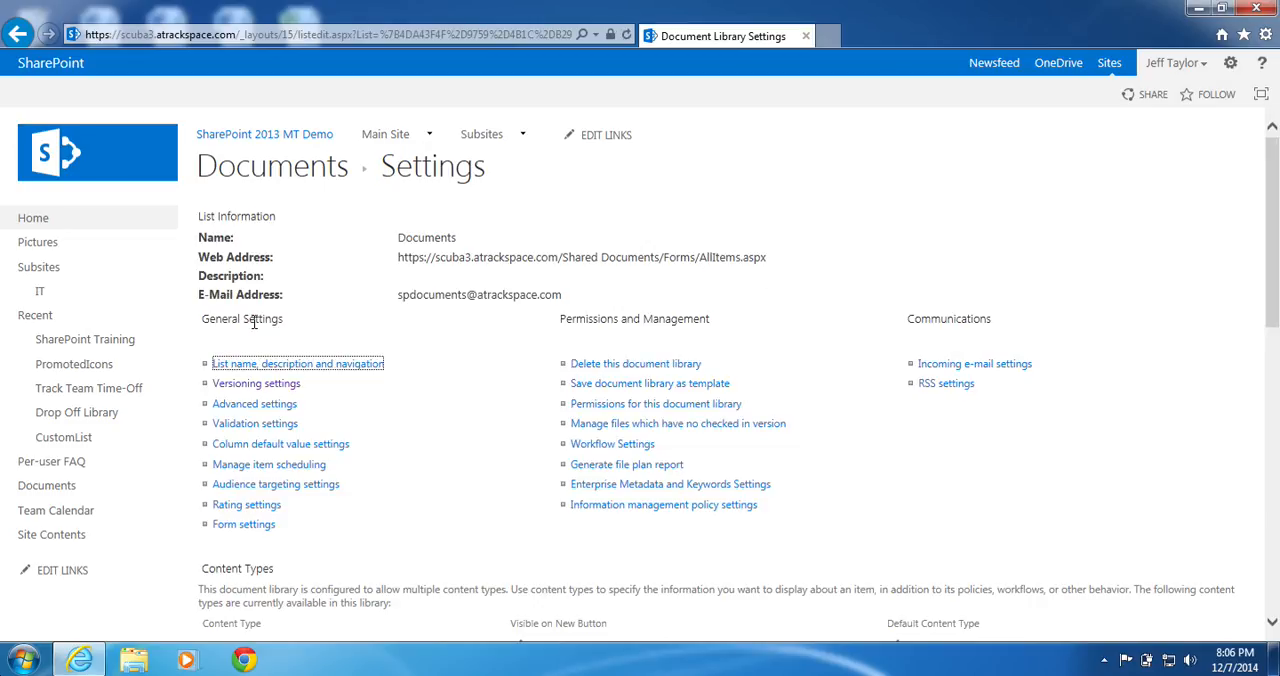
mouse_move(256, 383)
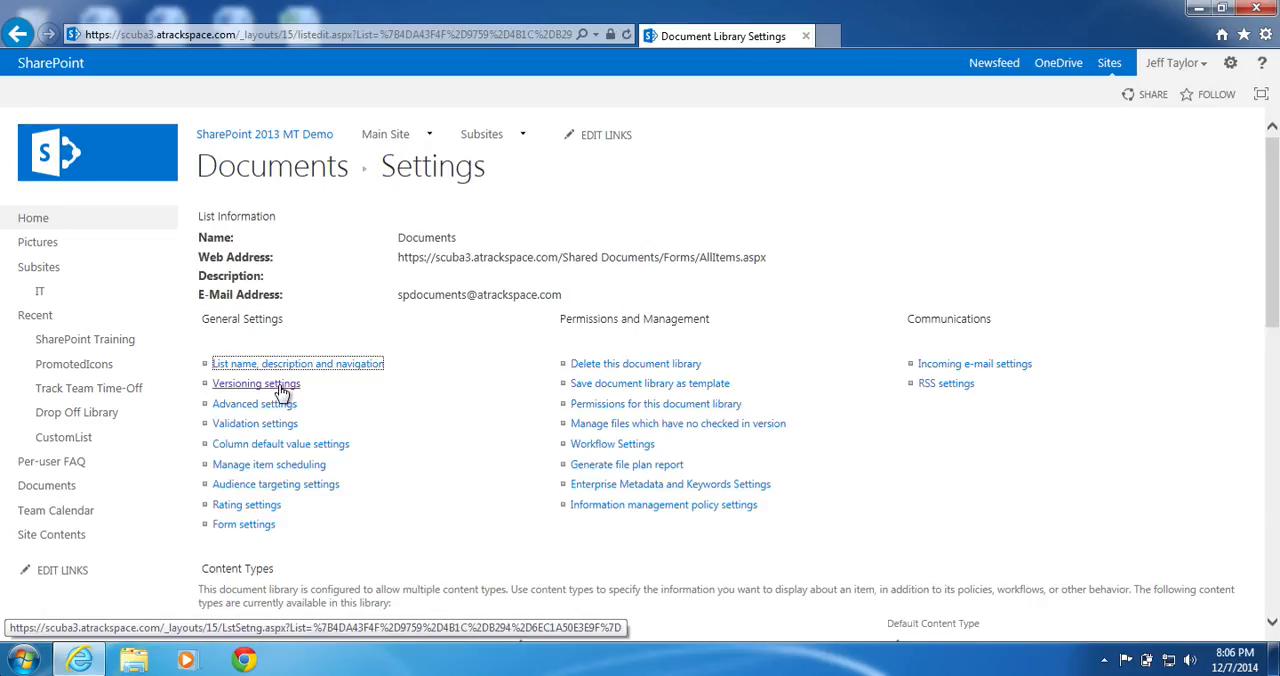
Open the Versioning settings page under General Settings
click(256, 383)
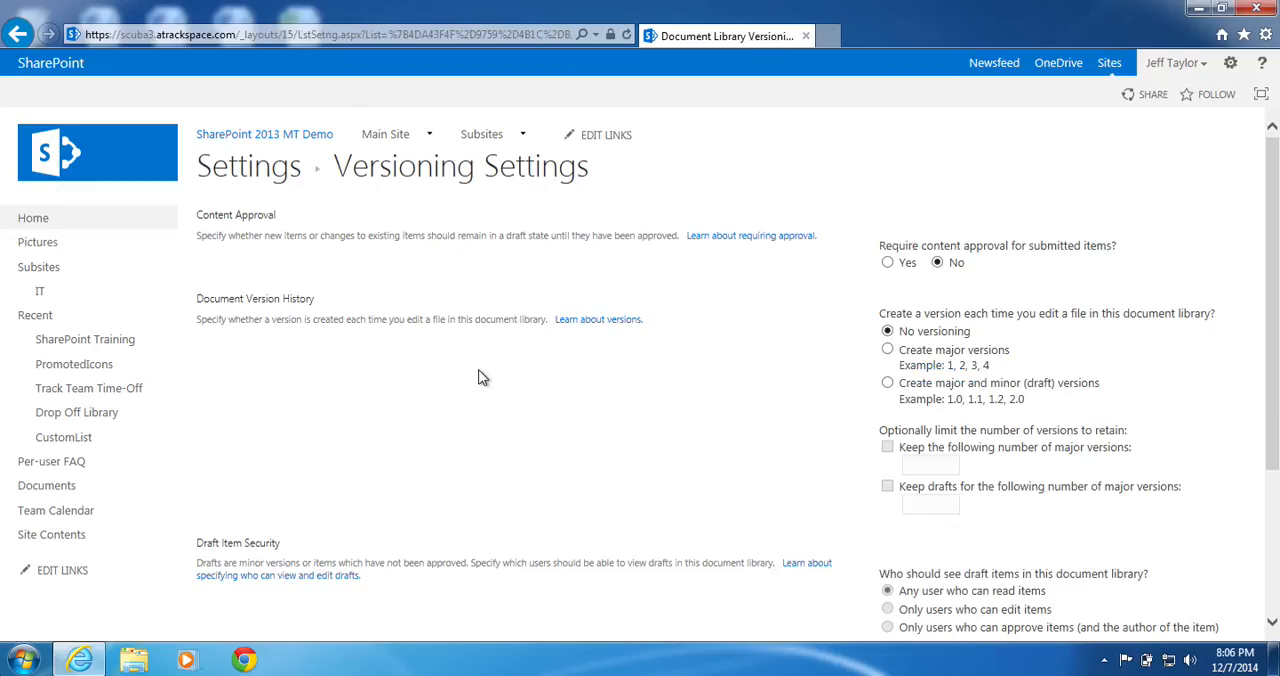
mouse_move(862, 322)
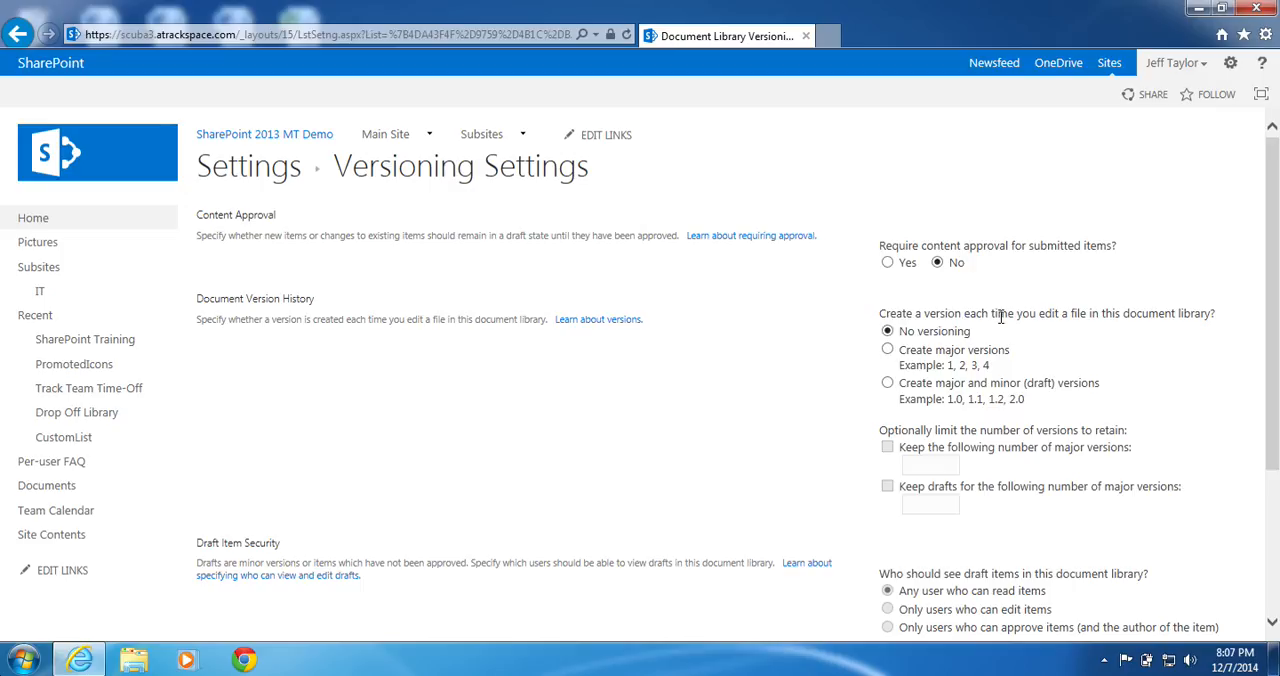
mouse_move(1210, 316)
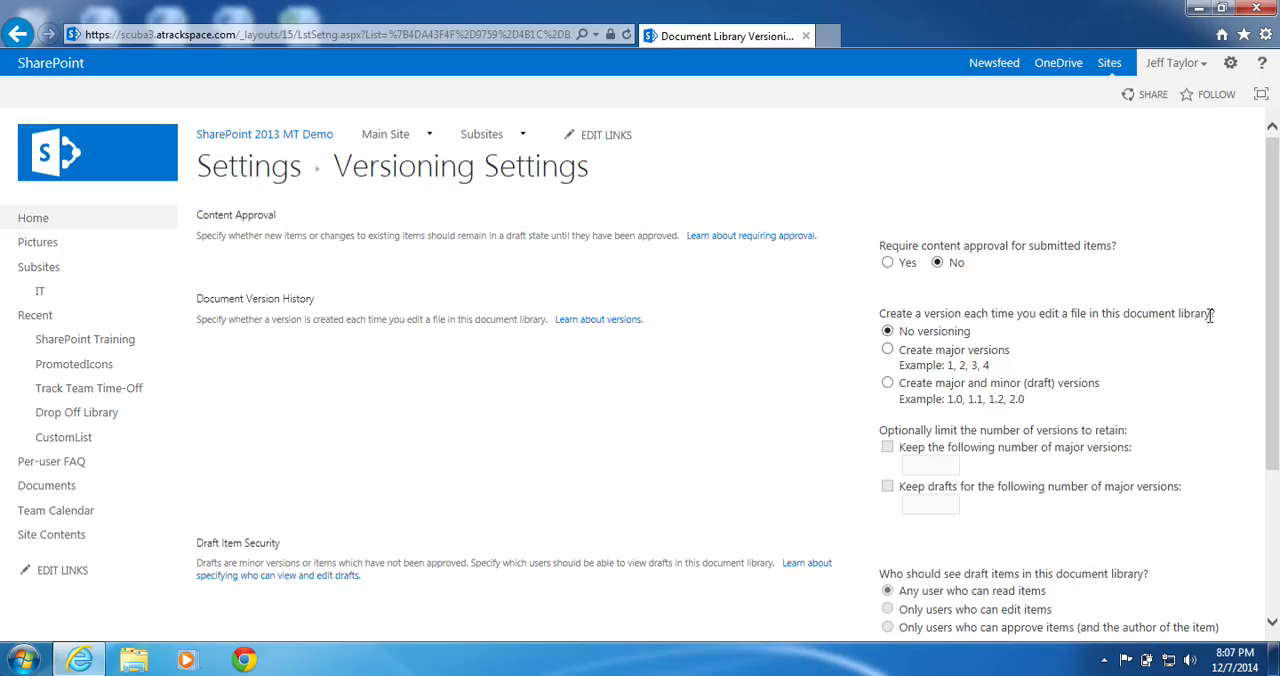
mouse_move(841, 404)
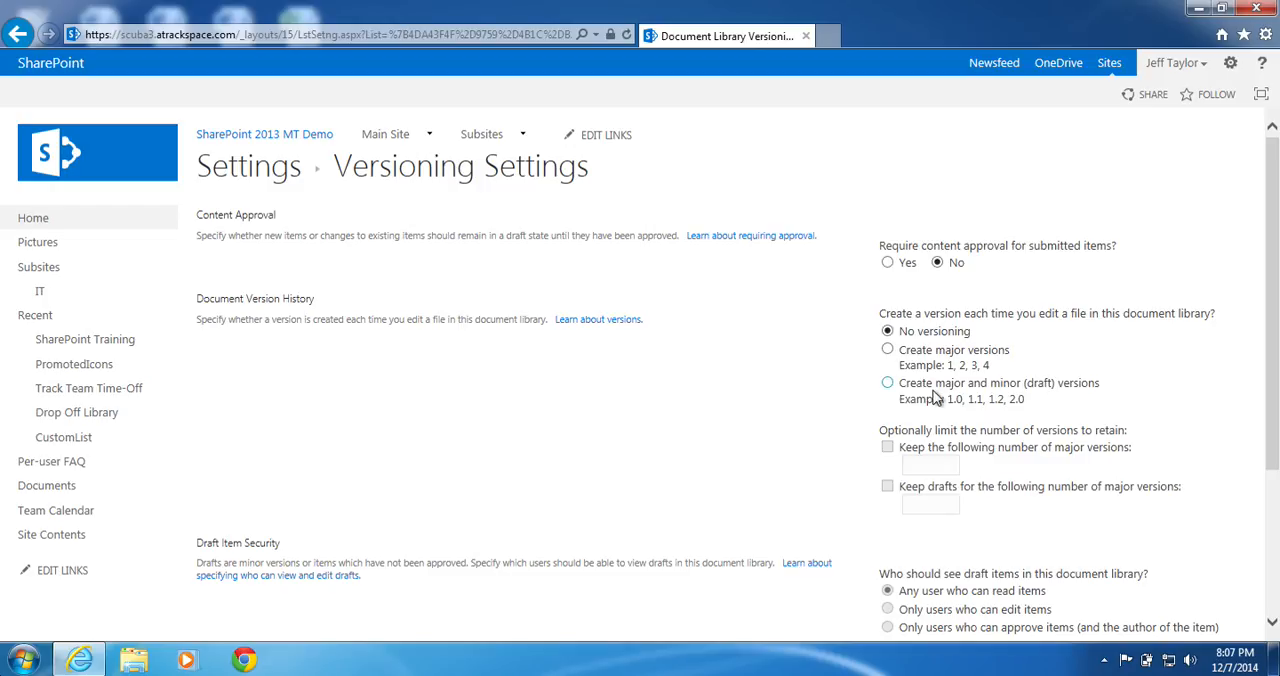
mouse_move(887, 383)
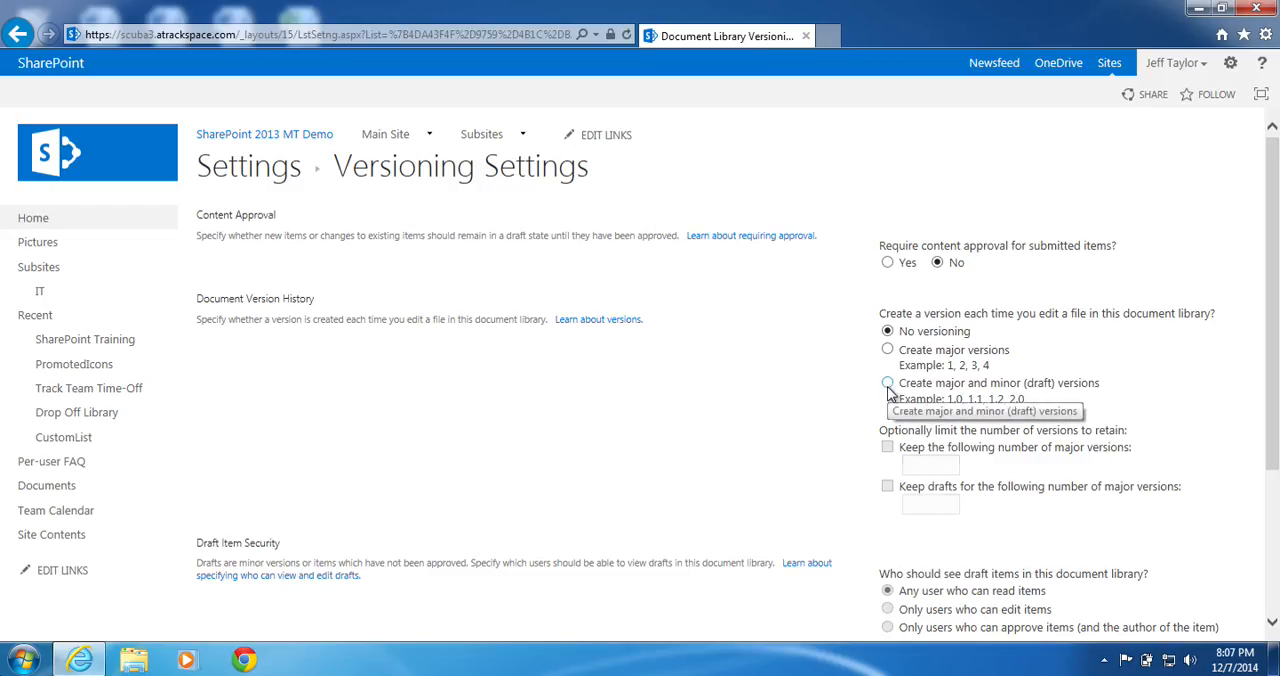
Choose major and minor versions, limiting major versions and drafts kept to 5
click(887, 383)
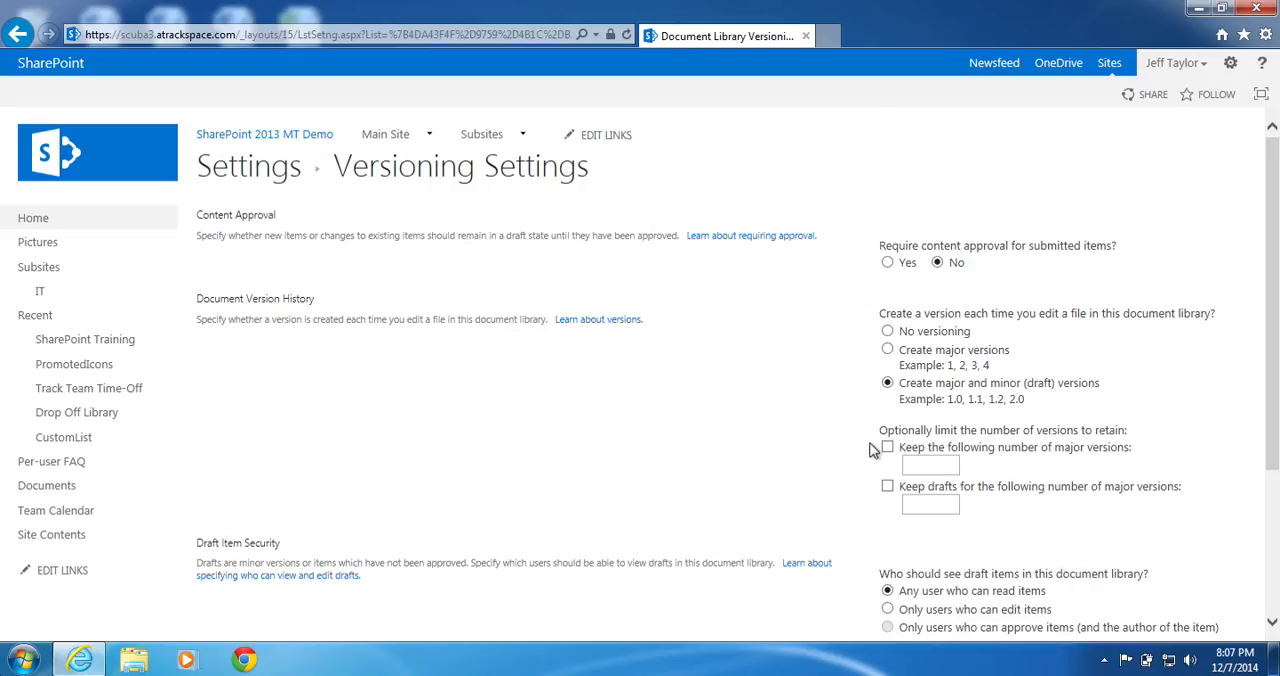
click(886, 447)
text(5)
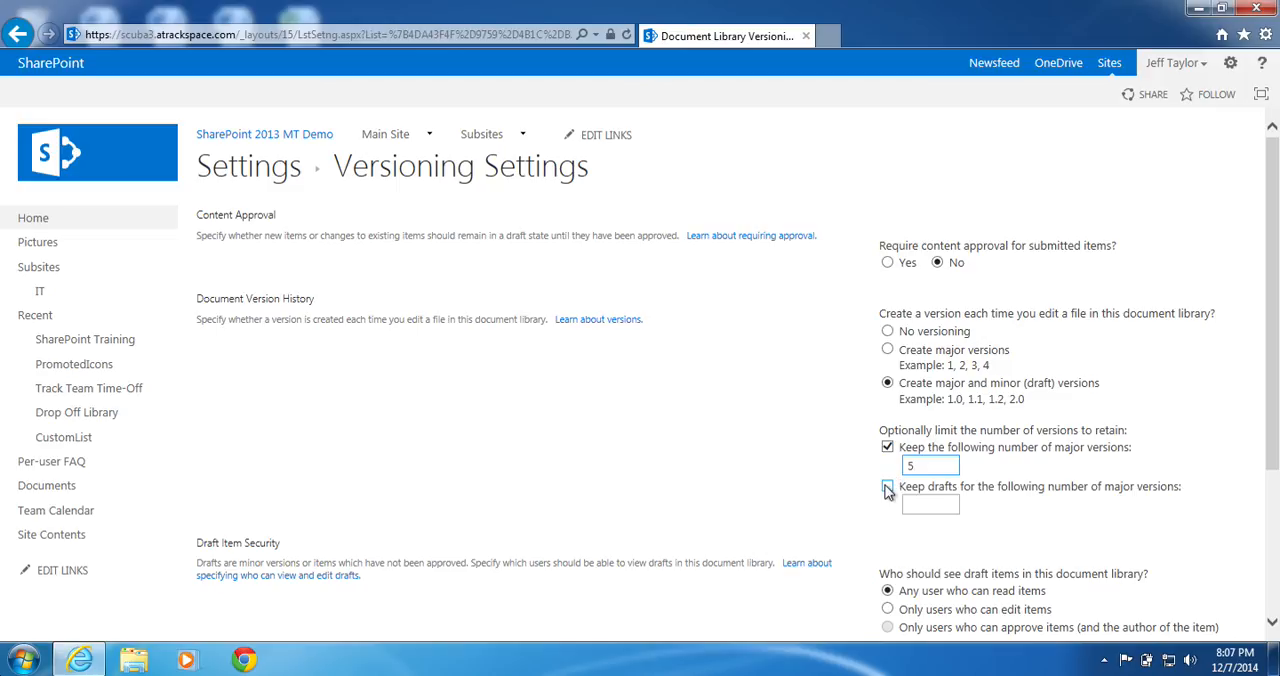
click(886, 486)
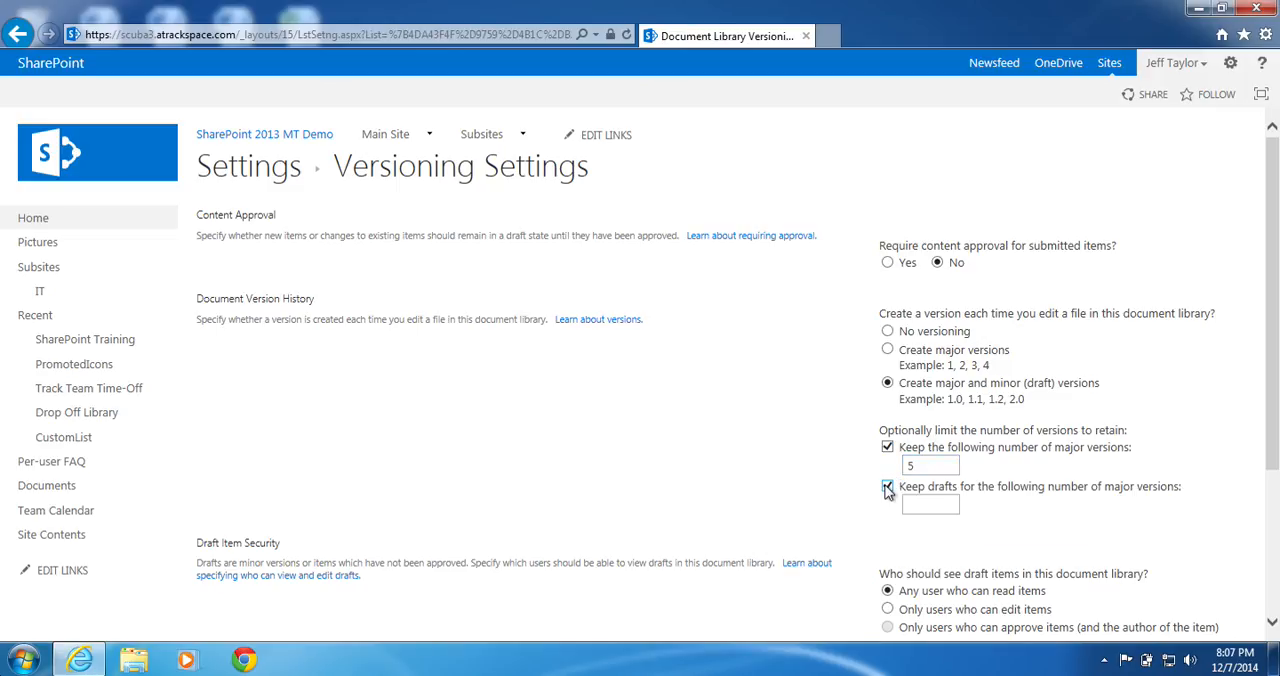
click(886, 486)
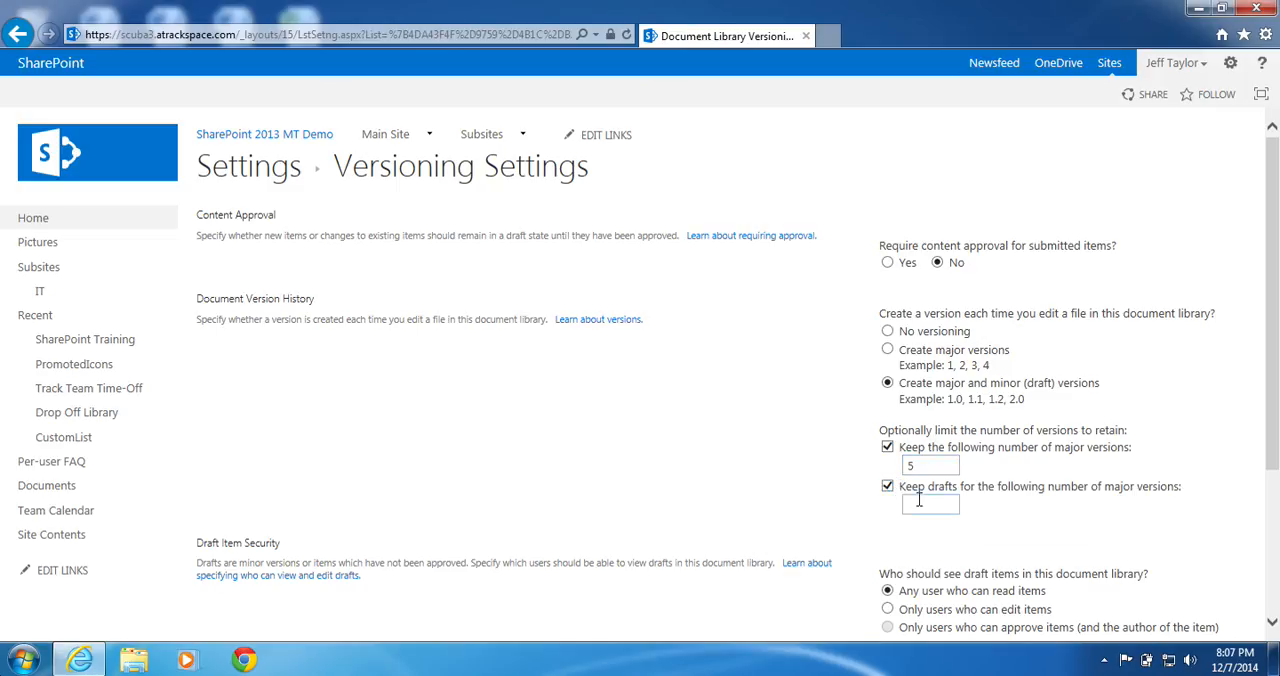
text(5)
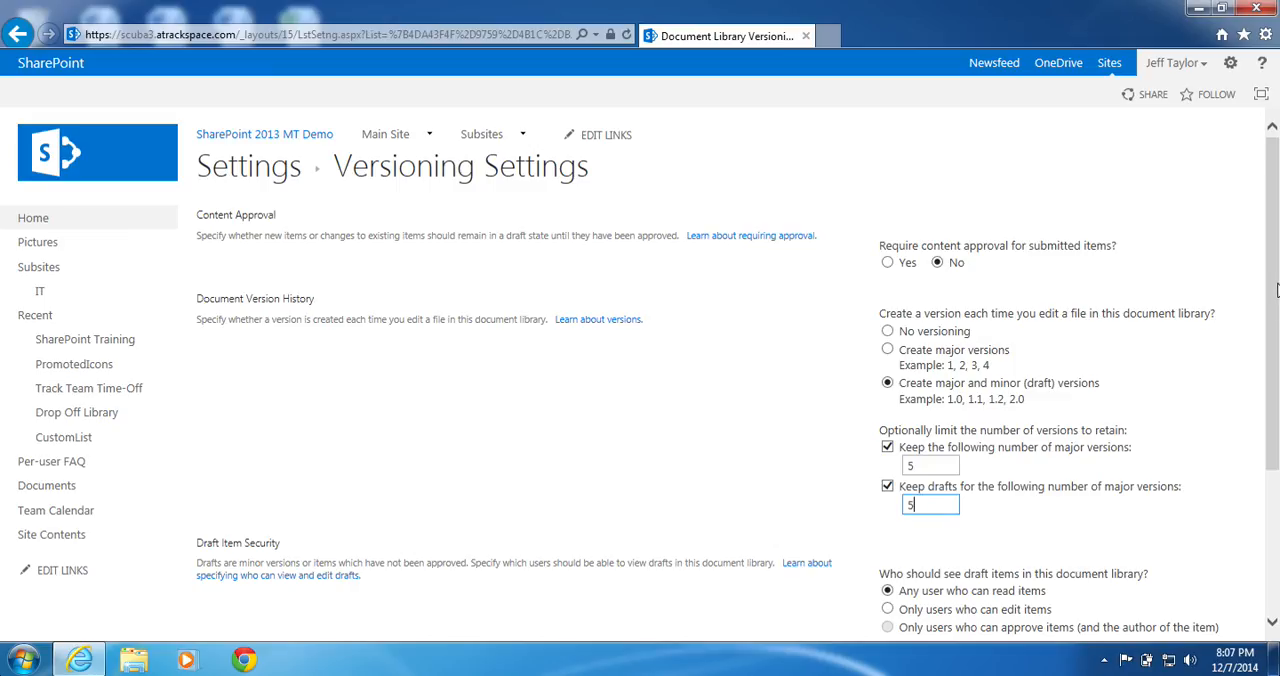
Restrict draft visibility to users who can edit items and confirm with OK
scroll(down, 3)
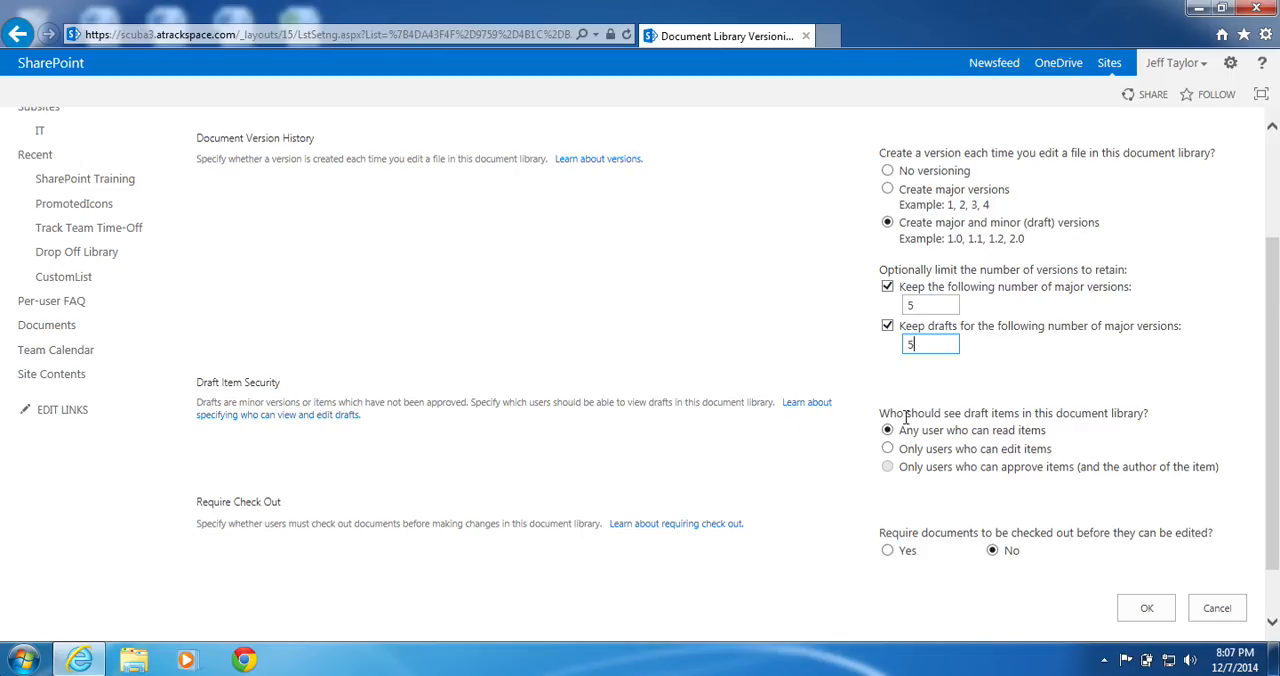
mouse_move(952, 469)
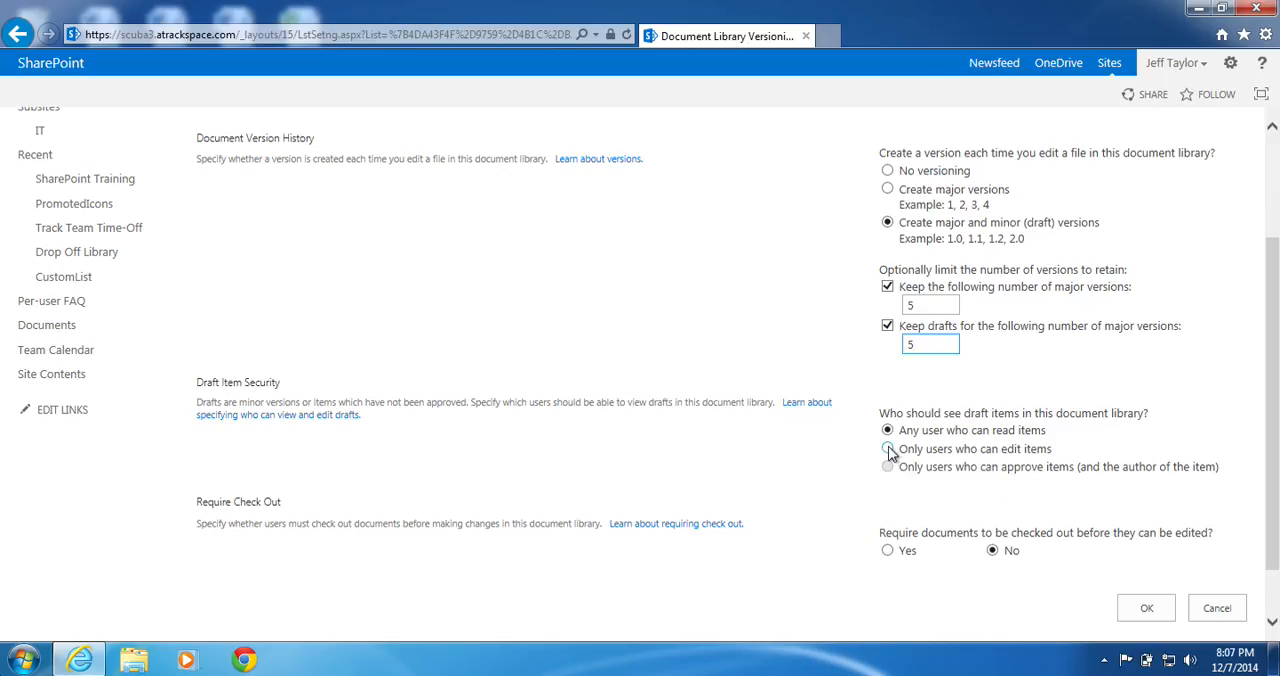
click(887, 448)
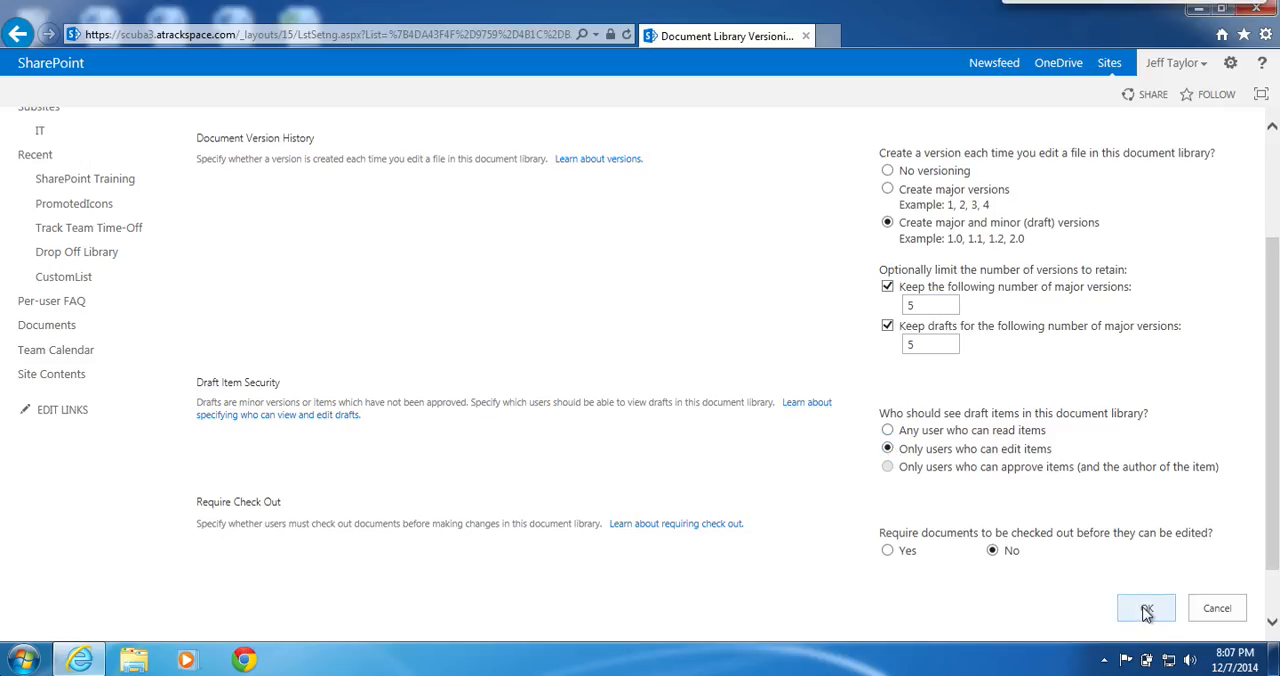
click(1146, 608)
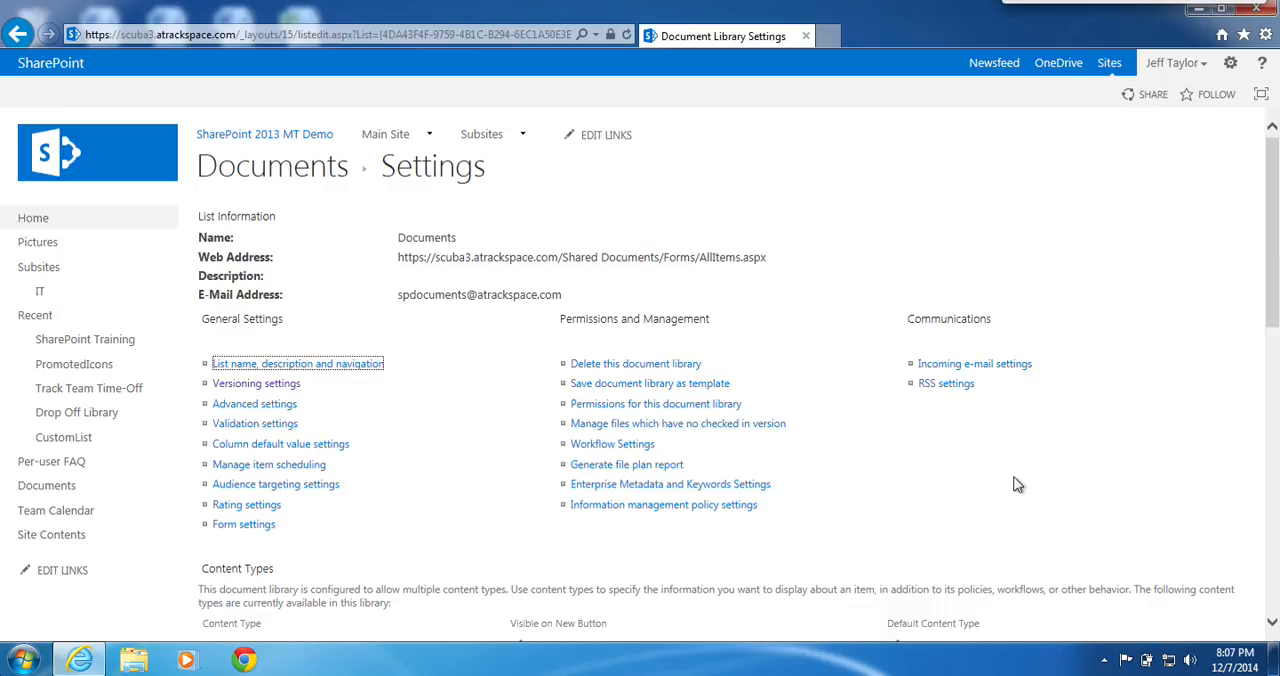
mouse_move(996, 460)
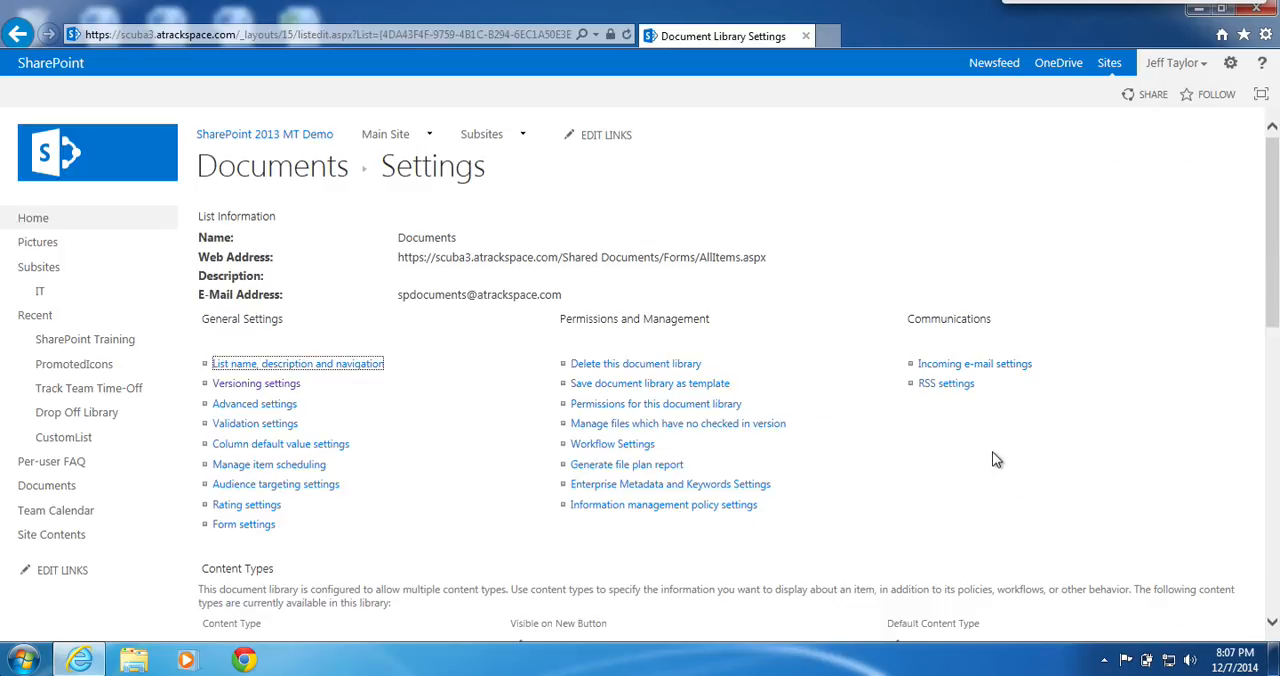